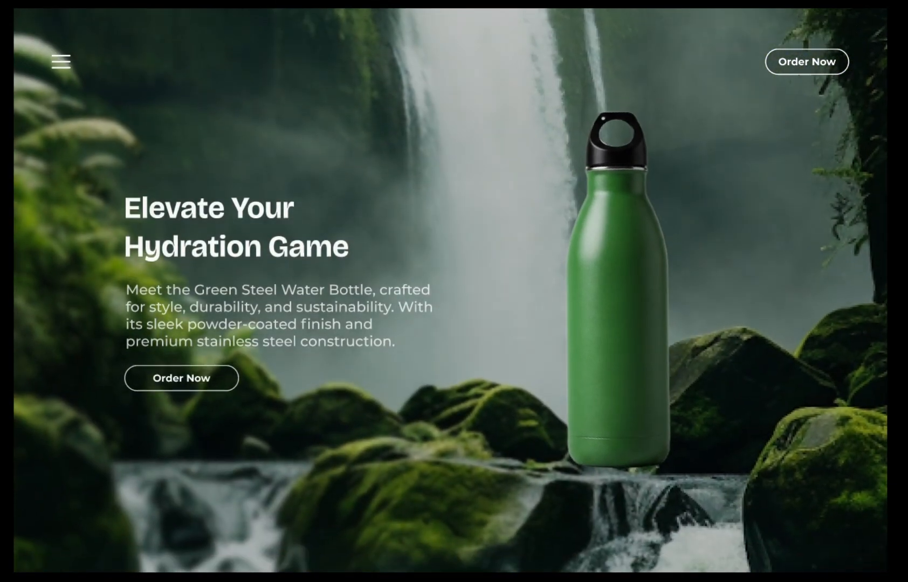
Browse the draft file's waterfall photo, bottle image and texts, selecting the first body text.
{"action": "scroll", "scroll_direction": "down", "scroll_amount": 3}
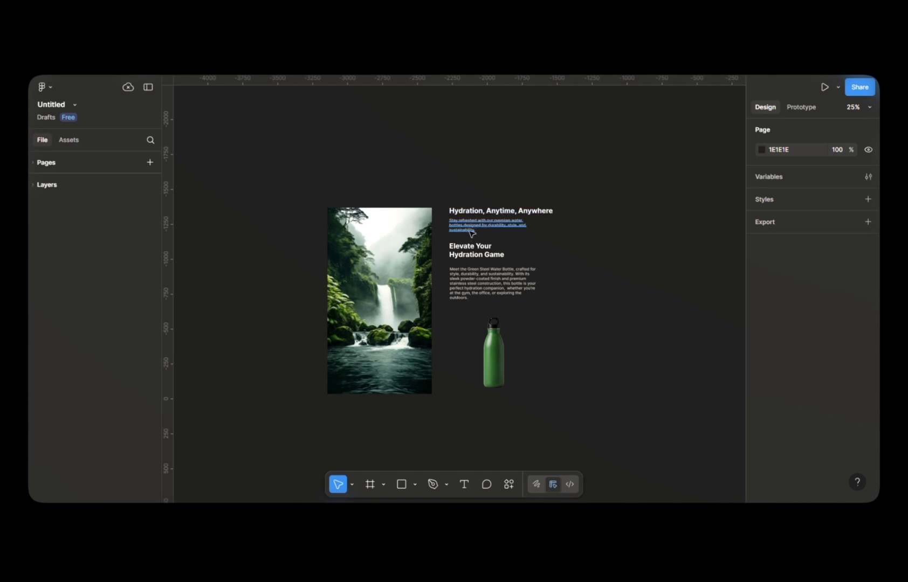
{"action": "left_click", "coordinate": [492, 351]}
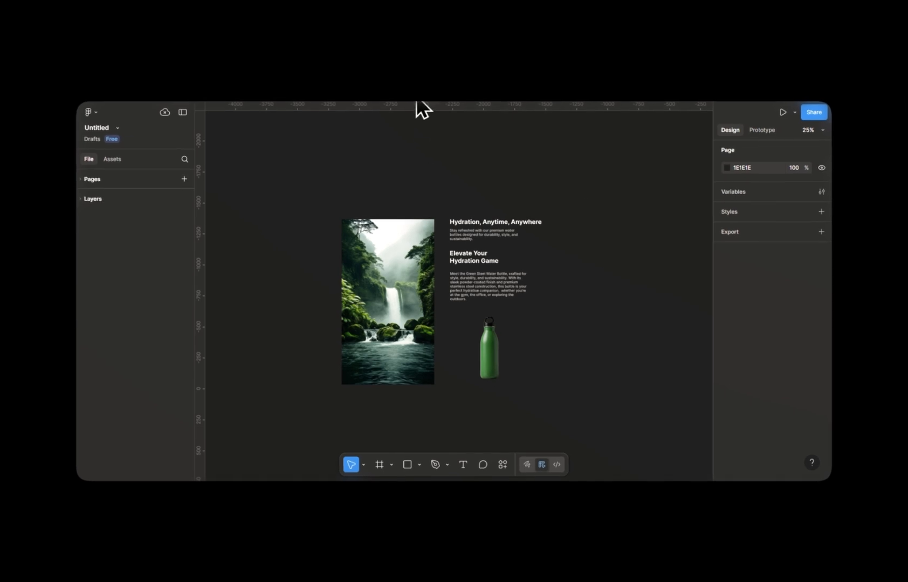
Create a 1728×1117 MacBook Pro 16-inch frame with the forest photo and 20% black gradient.
{"action": "left_click", "coordinate": [379, 464]}
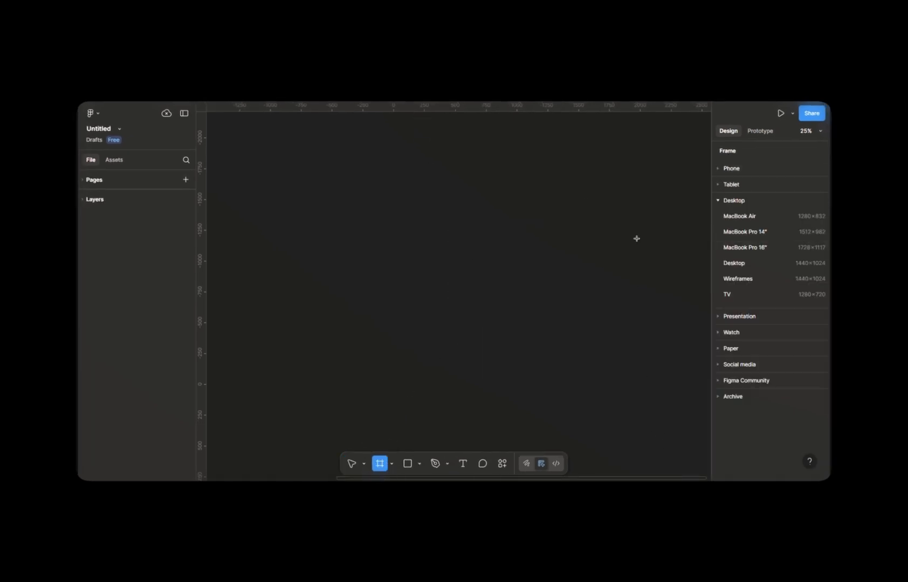
{"action": "left_click", "coordinate": [745, 247]}
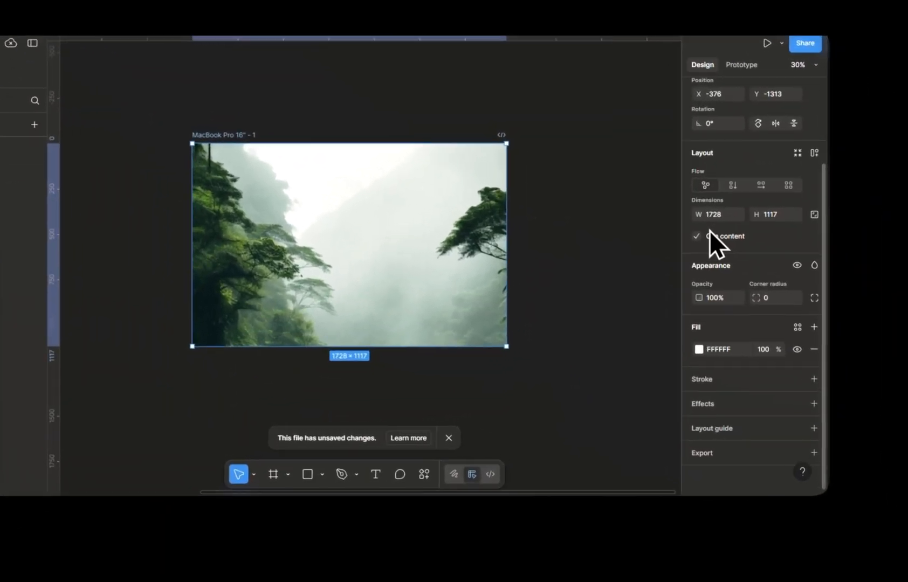
{"action": "left_click", "coordinate": [814, 327]}
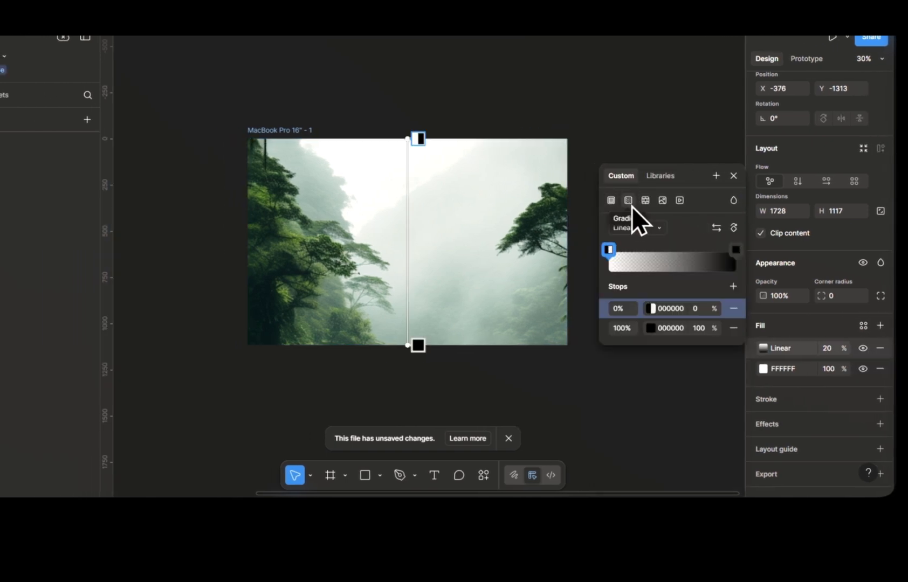
{"action": "left_click_drag", "start_coordinate": [417, 345], "coordinate": [417, 415]}
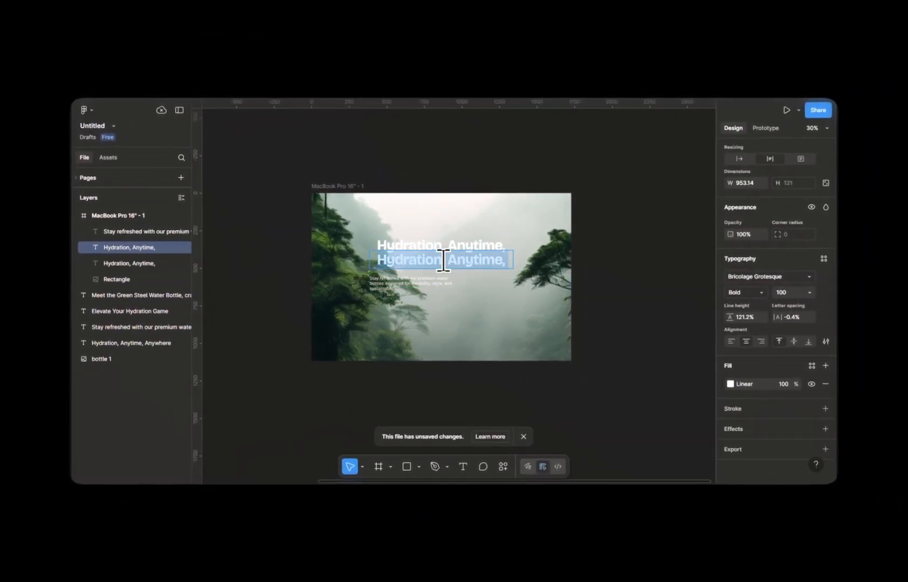
Edit the 'Hydration, Anytime, Anywhere' headline and frame the 'Order Now' text as a button.
{"action": "left_click", "coordinate": [744, 293]}
{"action": "type", "text": "OR"}
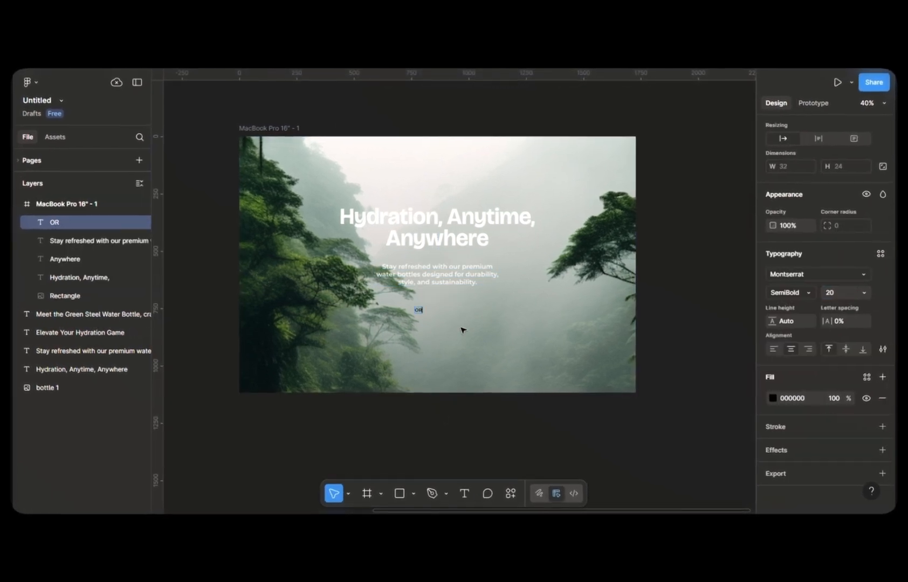
{"action": "right_click", "coordinate": [418, 310]}
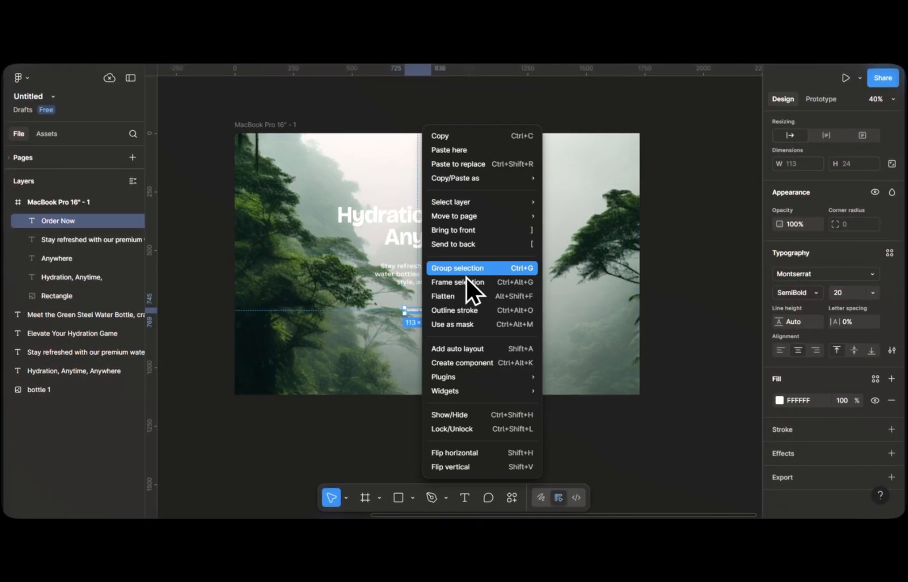
{"action": "left_click", "coordinate": [457, 282]}
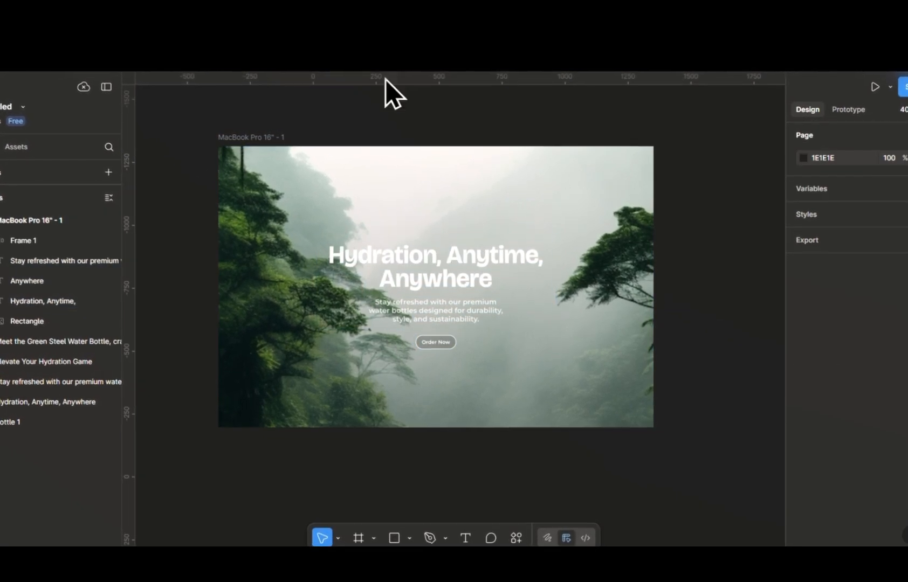
Add the top-left menu icon and place the bottle image at the frame's centre.
{"action": "left_click", "coordinate": [27, 321]}
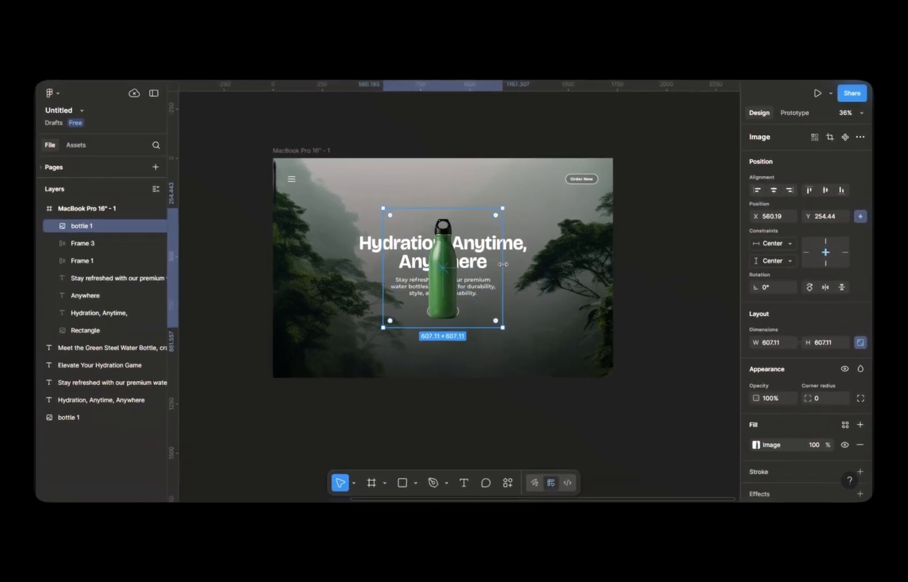
{"action": "left_click_drag", "start_coordinate": [442, 266], "coordinate": [443, 347]}
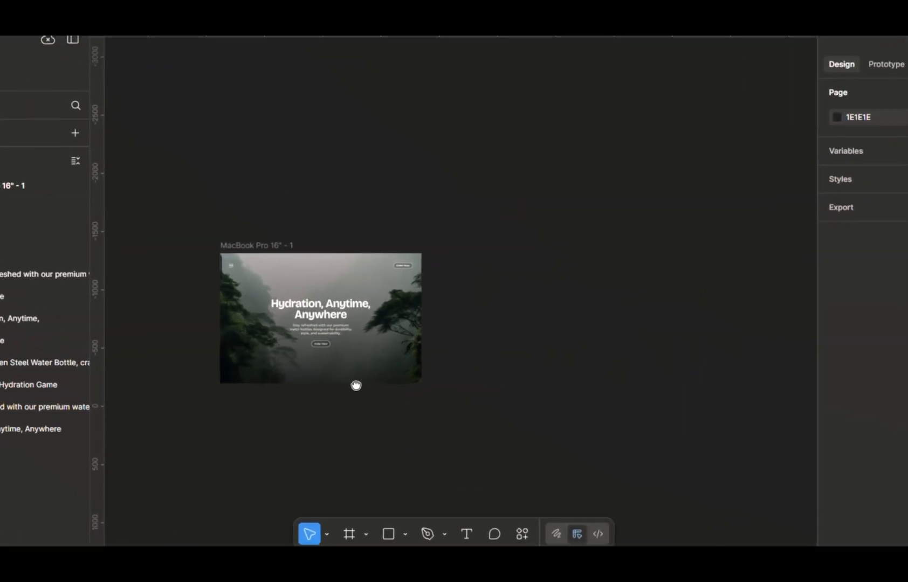
Duplicate the landing frame twice and select the menu icon in the second copy.
{"action": "left_click", "coordinate": [320, 318]}
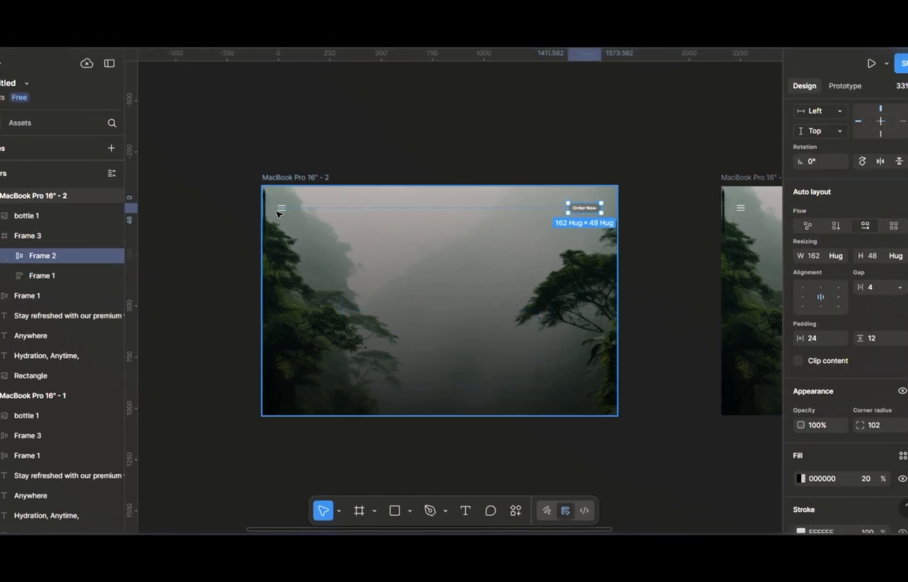
{"action": "left_click", "coordinate": [42, 276]}
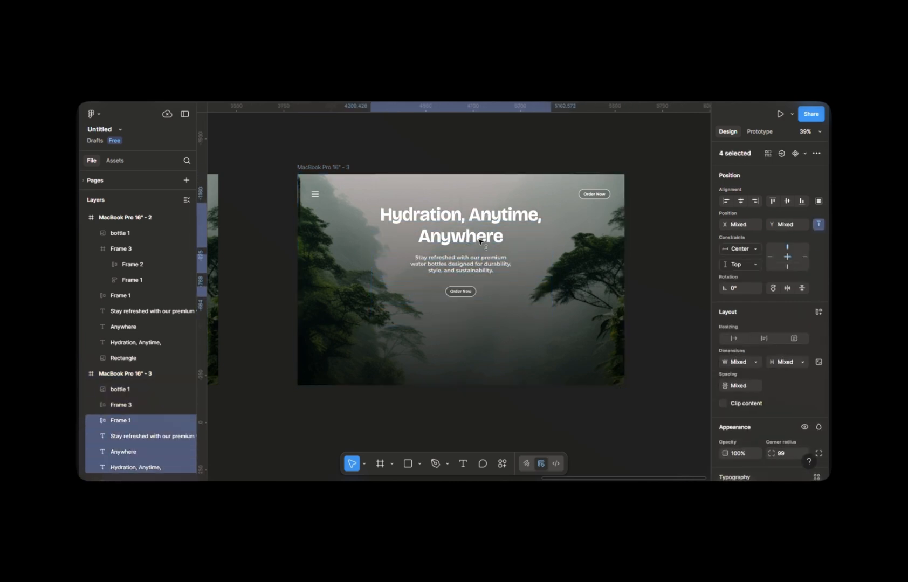
In frame 3, centre and enlarge the bottle and swap the background to the waterfall.
{"action": "left_click", "coordinate": [101, 291]}
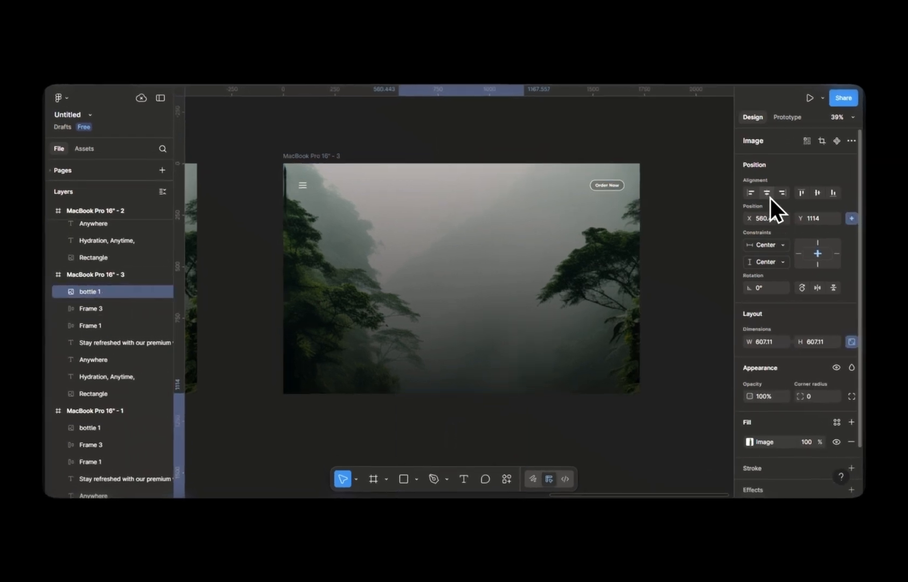
{"action": "left_click", "coordinate": [817, 193]}
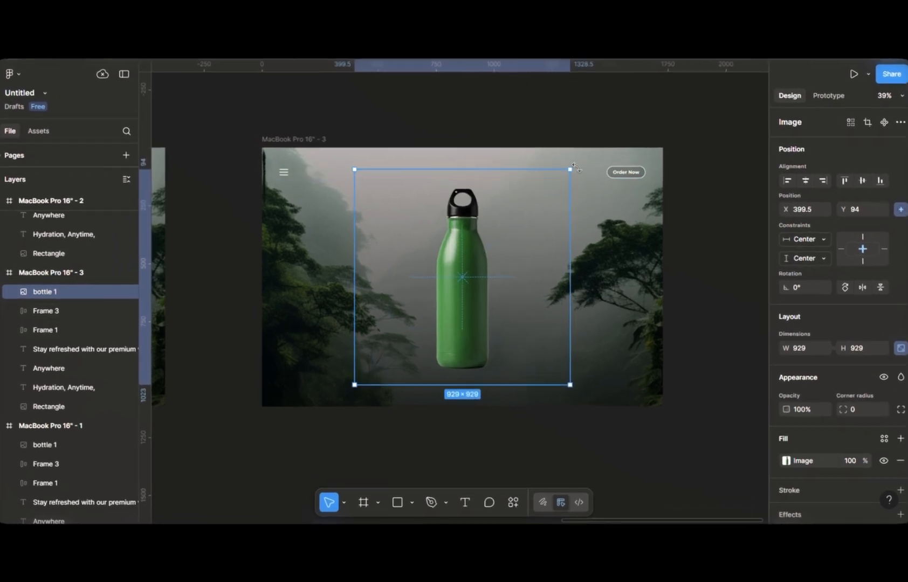
{"action": "left_click_drag", "start_coordinate": [576, 168], "coordinate": [536, 161]}
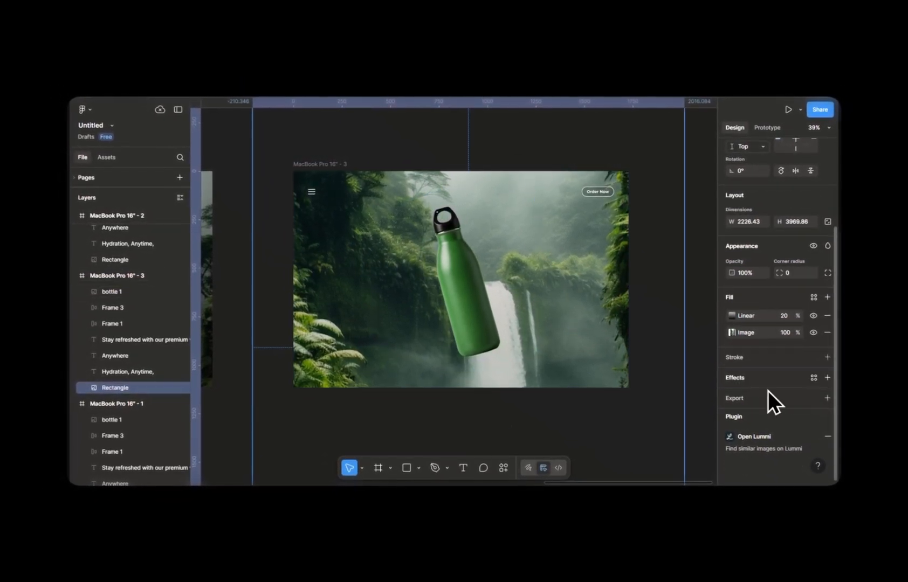
{"action": "left_click", "coordinate": [828, 378]}
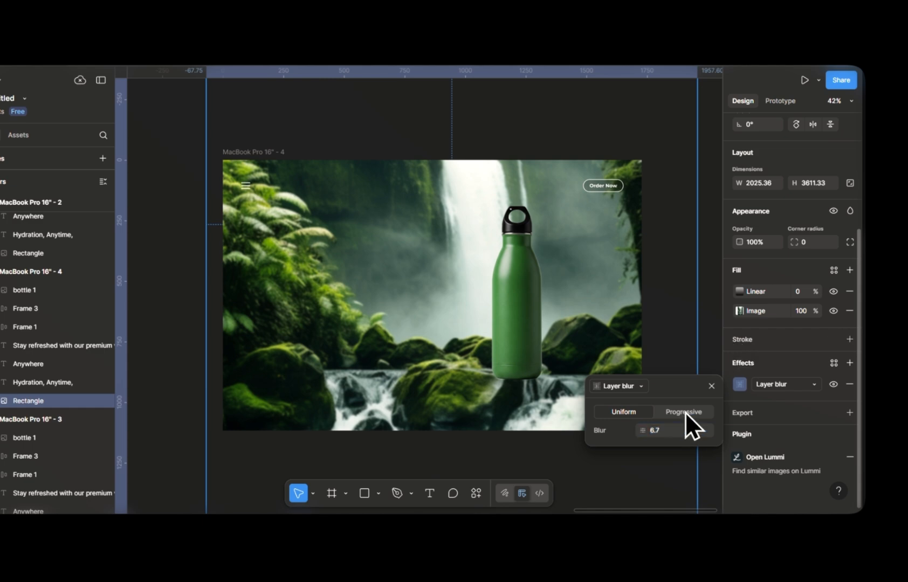
Make frame 4's background layer blur progressive.
{"action": "left_click", "coordinate": [682, 412]}
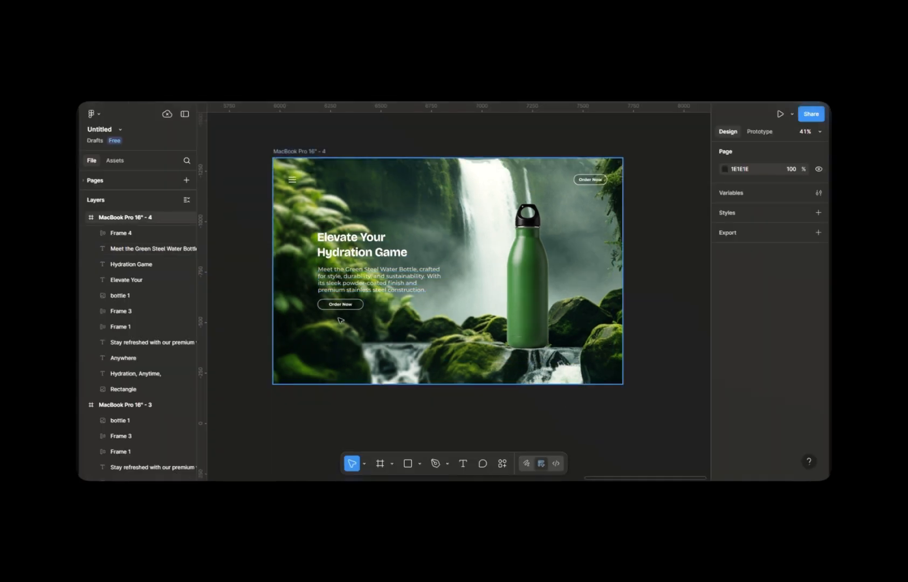
Paste the 'Elevate Your Hydration Game' block into frame 3 at 0% opacity and zoom out.
{"action": "left_click", "coordinate": [367, 233]}
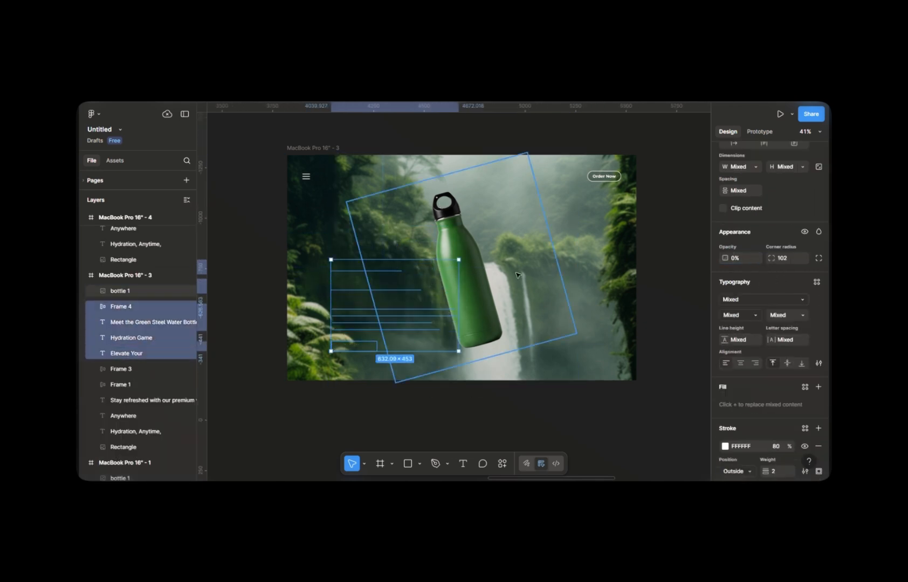
{"action": "scroll", "scroll_direction": "down", "scroll_amount": 3}
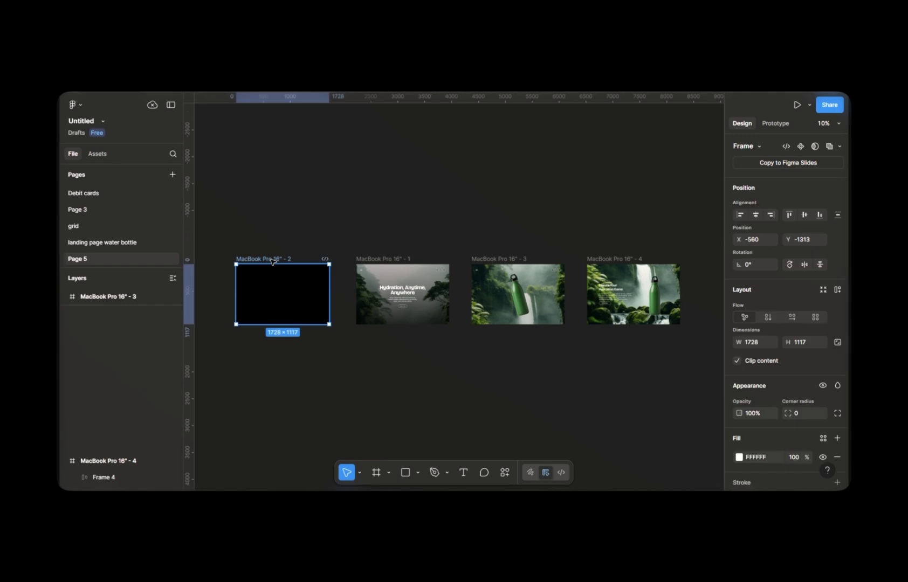
Link frame 2 to frame 1 with a 1 ms After delay, Smart animate, 2000 ms duration.
{"action": "left_click", "coordinate": [776, 123]}
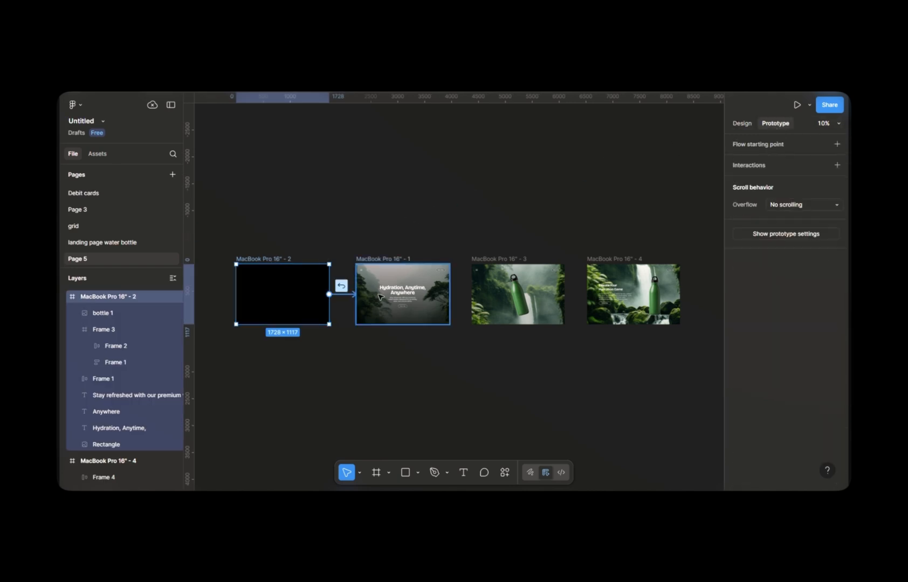
{"action": "left_click", "coordinate": [340, 294]}
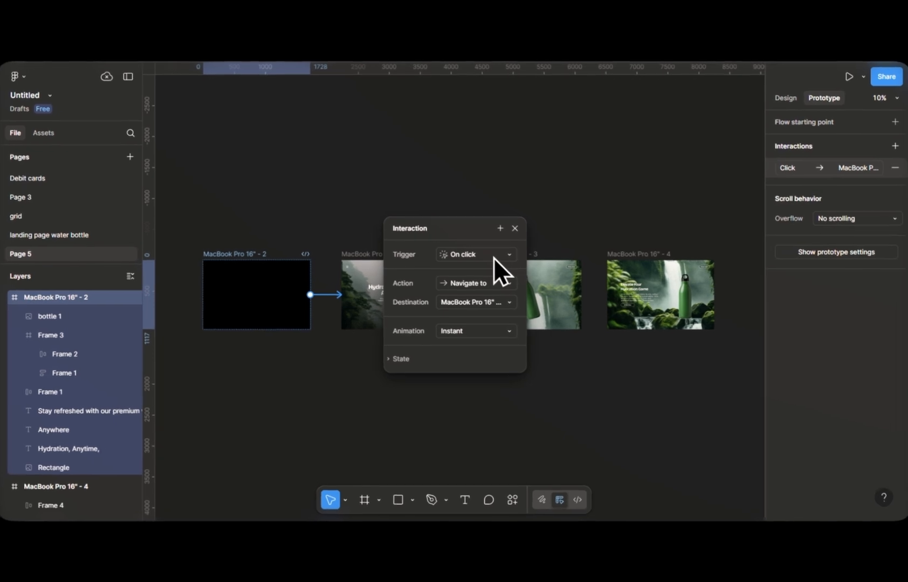
{"action": "left_click", "coordinate": [475, 254]}
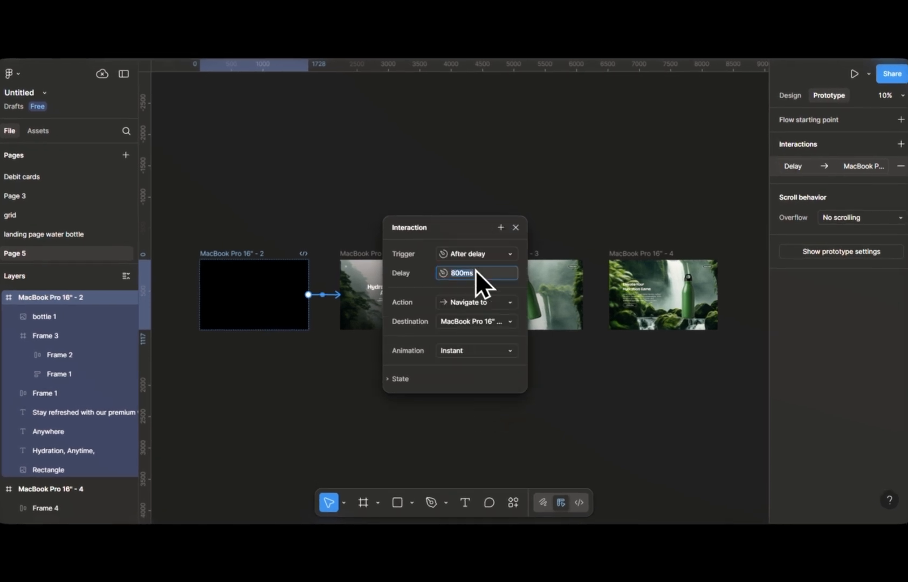
{"action": "left_click", "coordinate": [476, 351]}
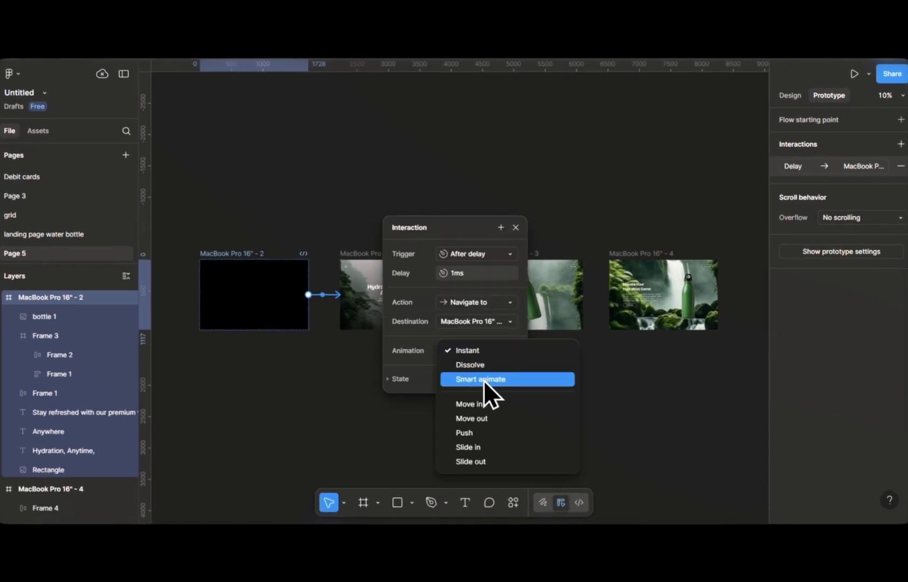
{"action": "left_click", "coordinate": [479, 379]}
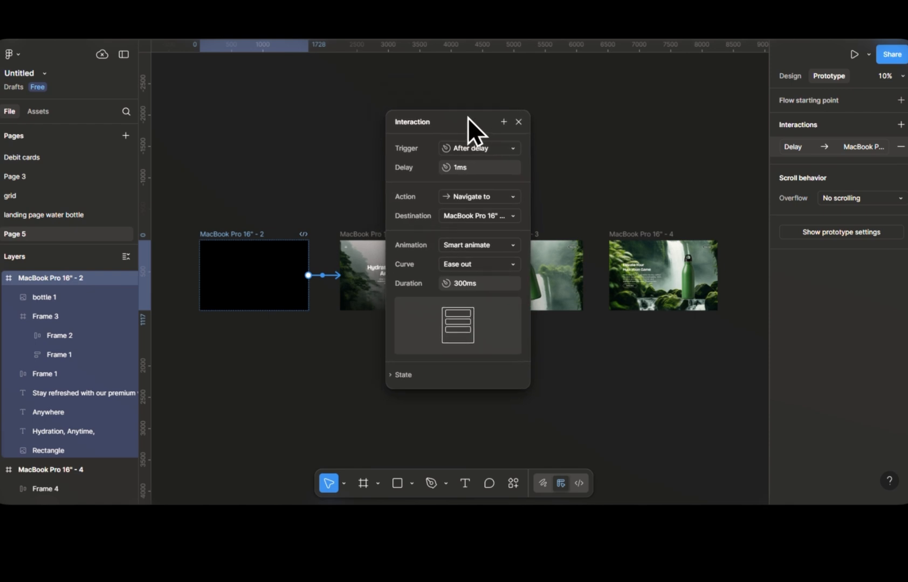
{"action": "type", "text": "2000"}
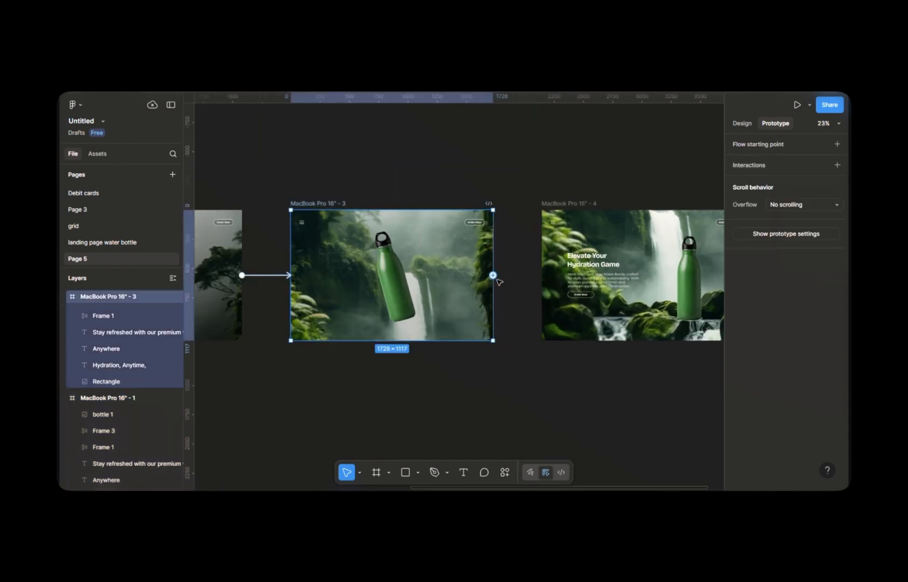
Reshape frame 3's 2000 ms smart-animate transition to a custom 0.39, 0, 0.14, 1 bezier.
{"action": "left_click", "coordinate": [492, 274]}
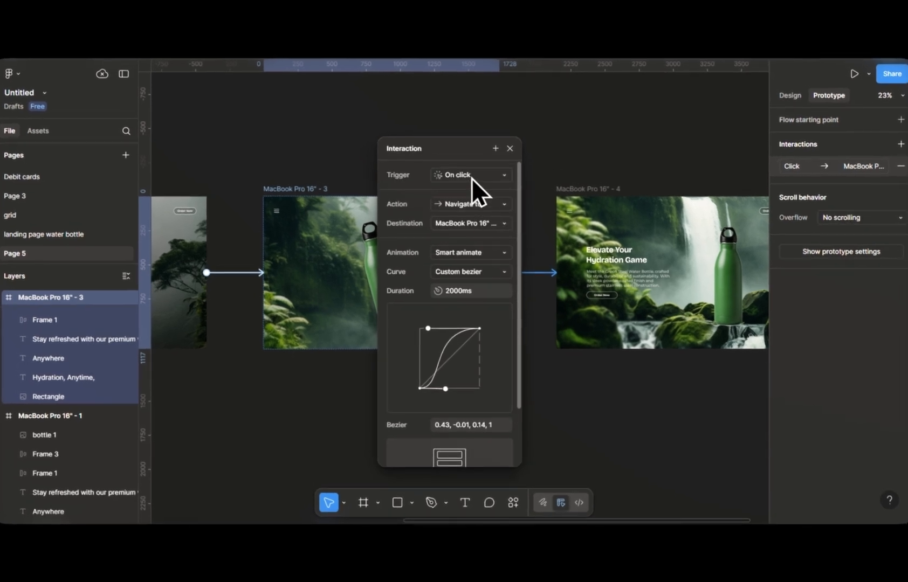
{"action": "scroll", "scroll_direction": "down", "scroll_amount": 3}
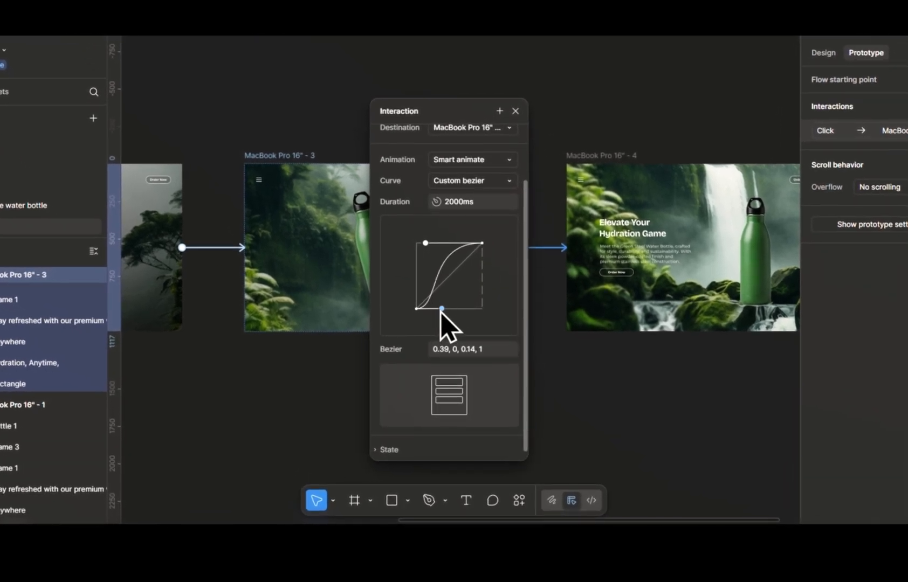
{"action": "left_click_drag", "start_coordinate": [426, 309], "coordinate": [437, 309]}
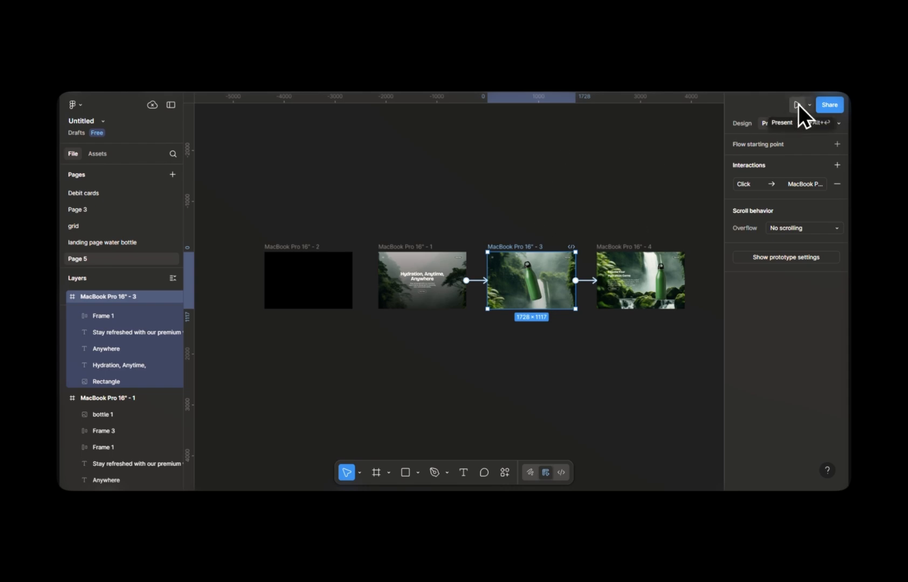
Present the landing page prototype and scroll through the Hydration, Anytime, Anywhere screen.
{"action": "left_click", "coordinate": [798, 104]}
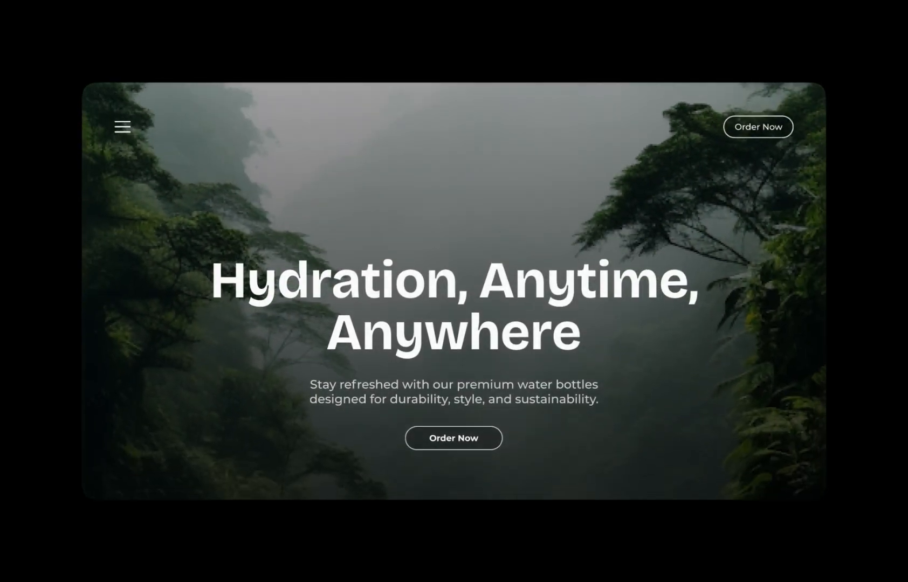
{"action": "scroll", "scroll_direction": "down", "scroll_amount": 3}
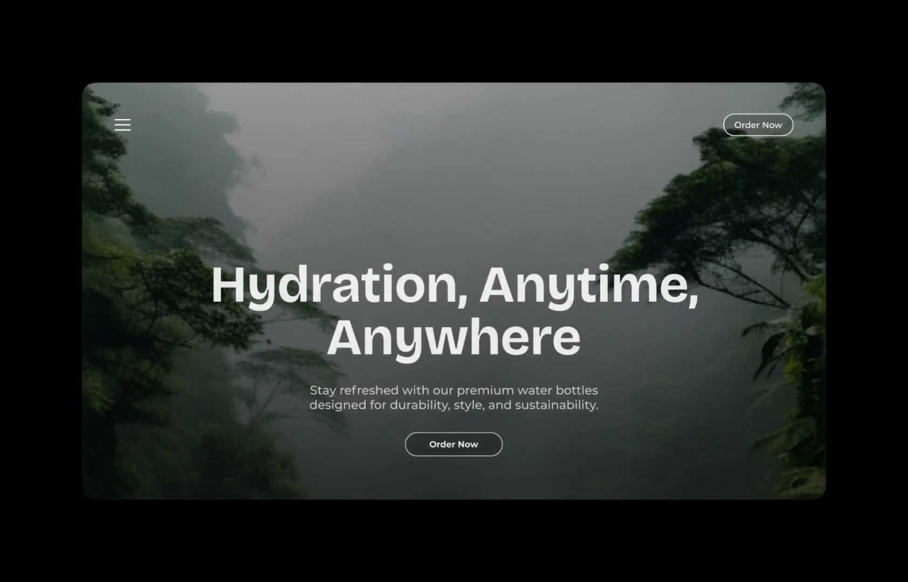
{"action": "scroll", "scroll_direction": "down", "scroll_amount": 3}
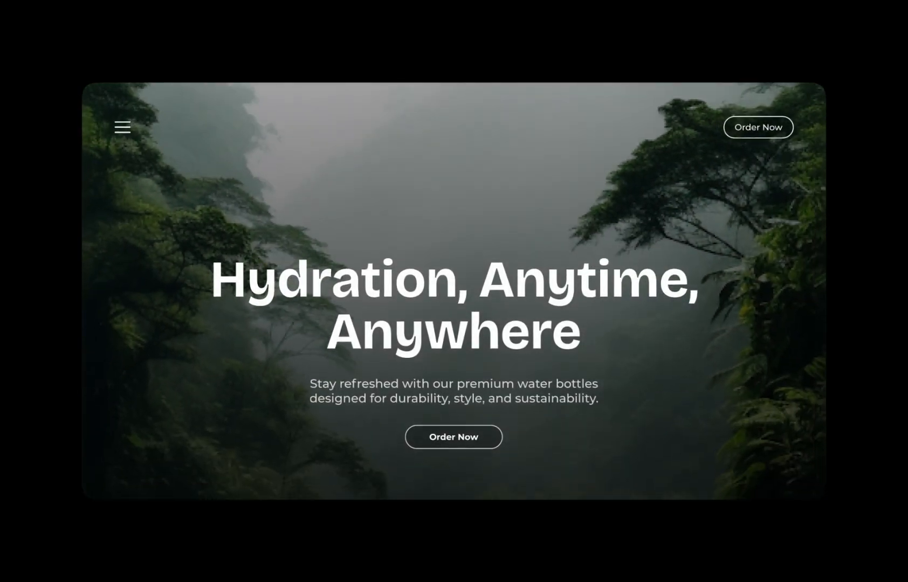